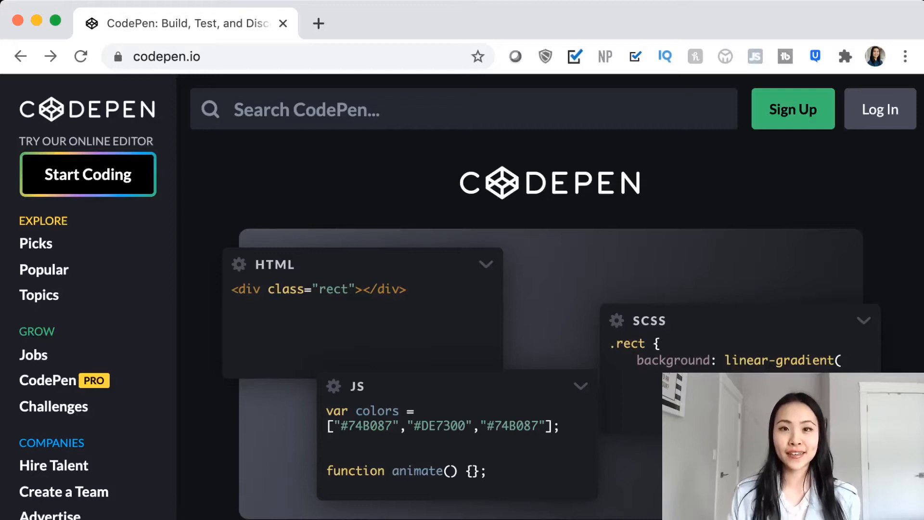
# - Start a new blank pen from the CodePen home page
pyautogui.click(87, 174)
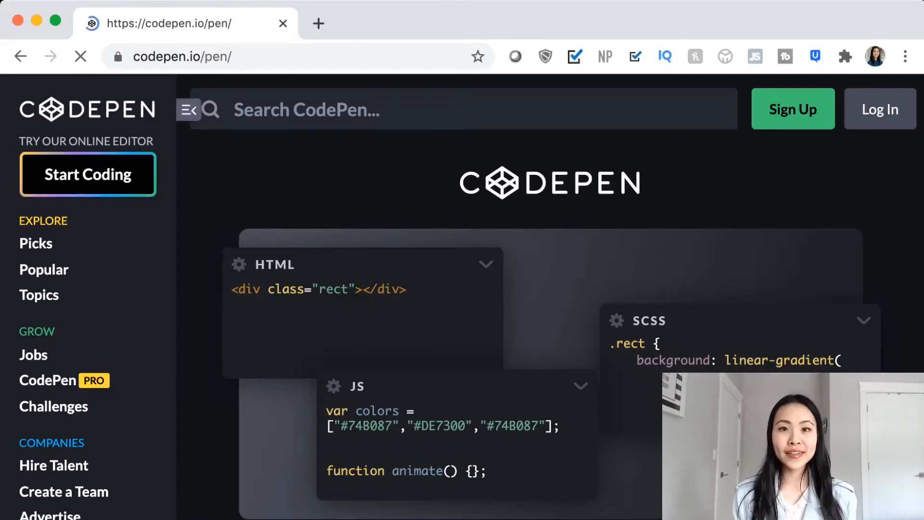
pyautogui.click(88, 175)
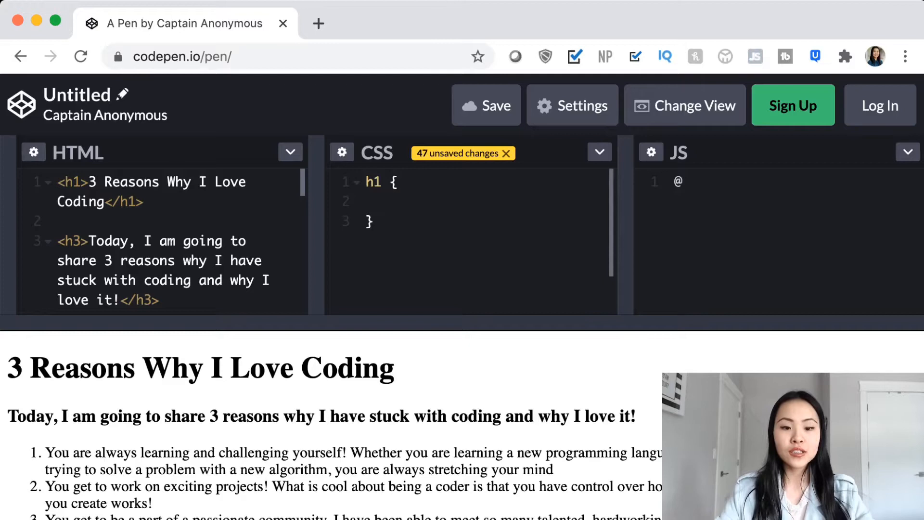
# - Give the h1 heading font-family: Courier and check it in the preview
pyautogui.write('font-')
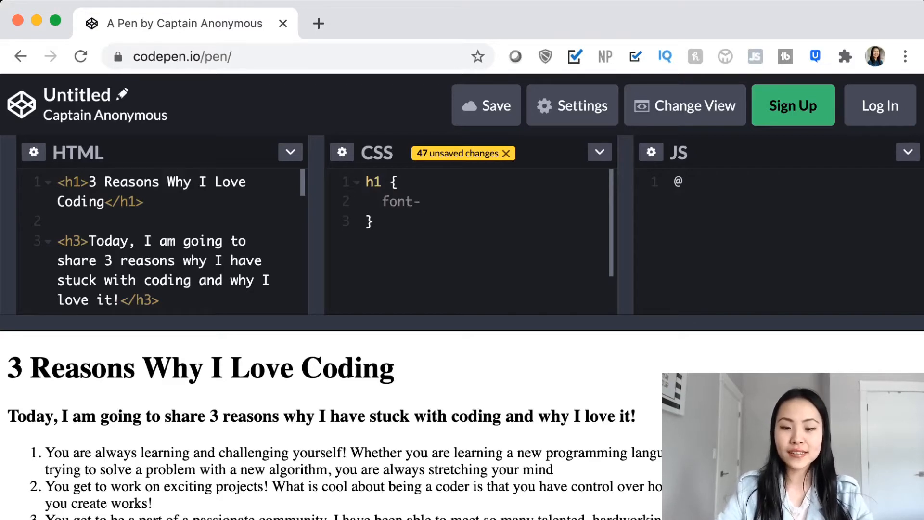
pyautogui.write('family: C')
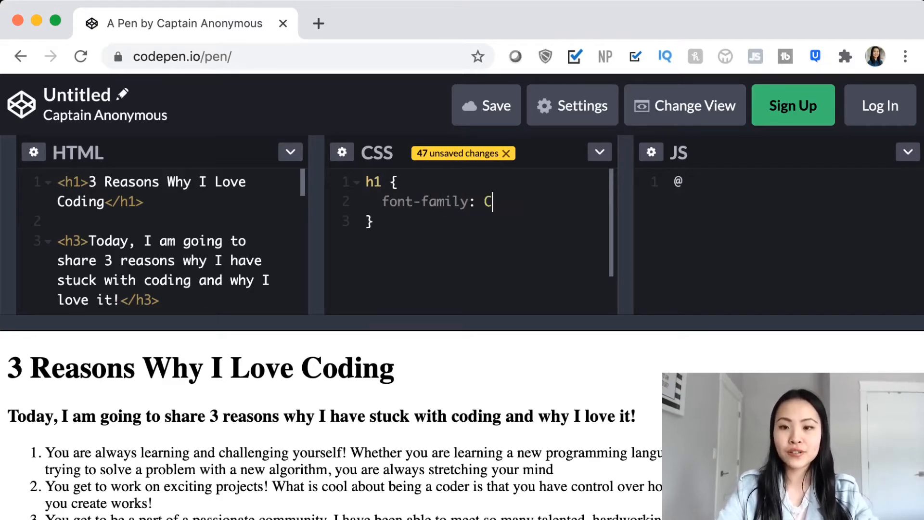
pyautogui.write('ourier;')
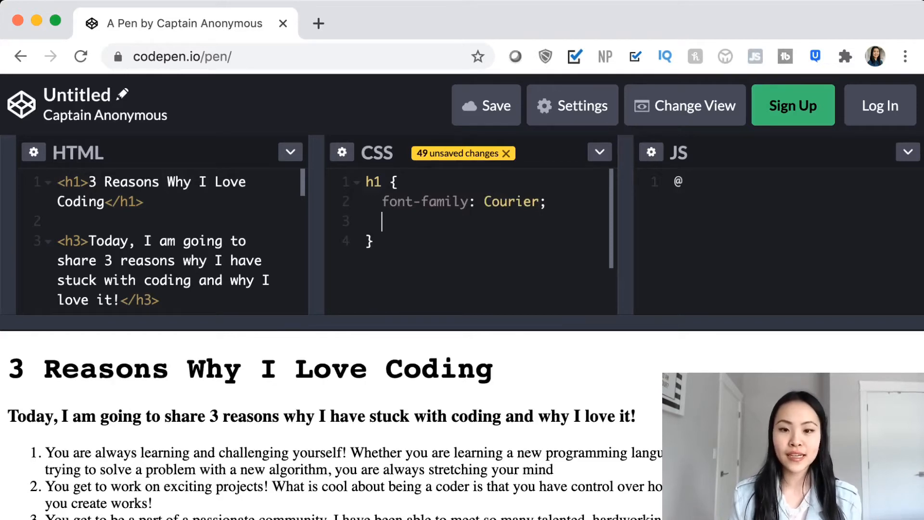
pyautogui.moveTo(59, 368); pyautogui.dragTo(492, 369)
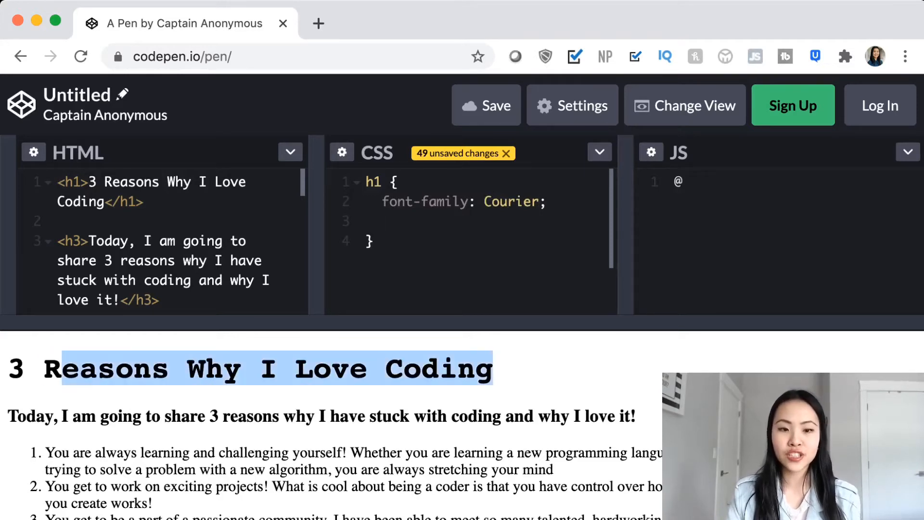
pyautogui.click(383, 221)
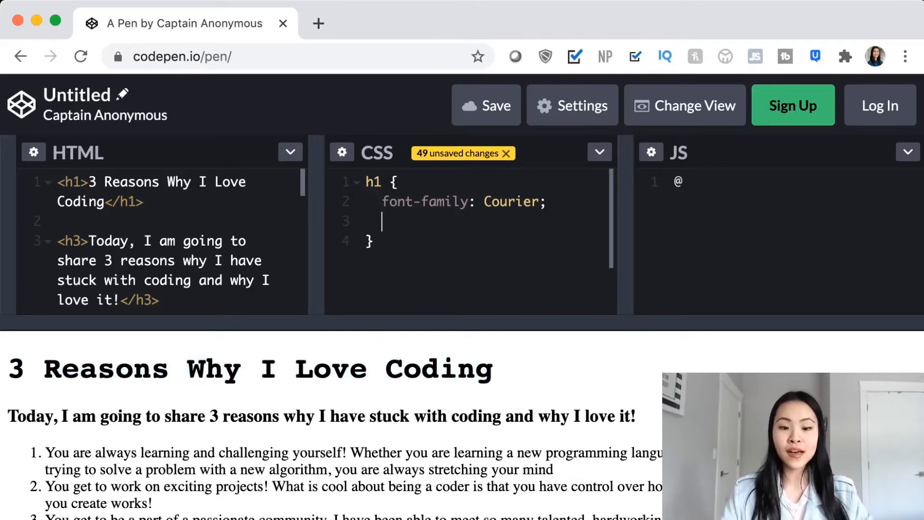
# - Add font-size: 30px and text-align: center to the h1 rule
pyautogui.write('font-s')
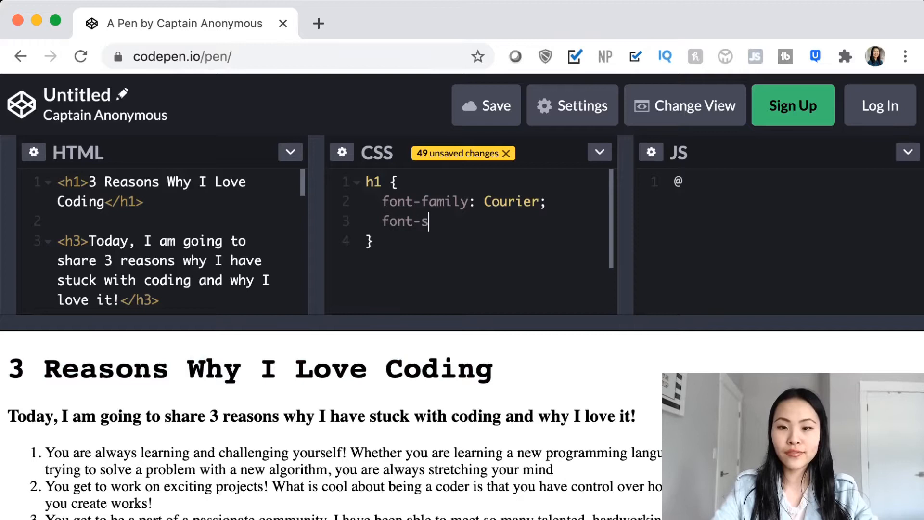
pyautogui.write('ize: 30')
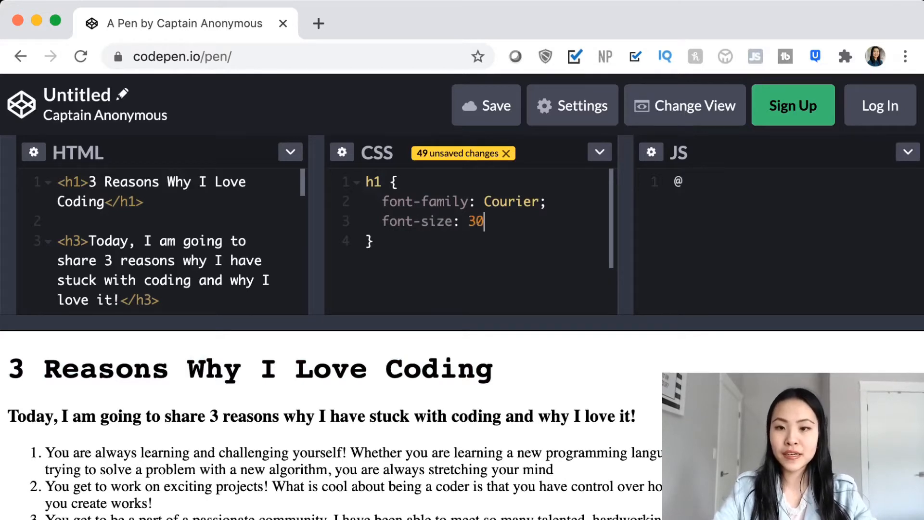
pyautogui.write('px;')
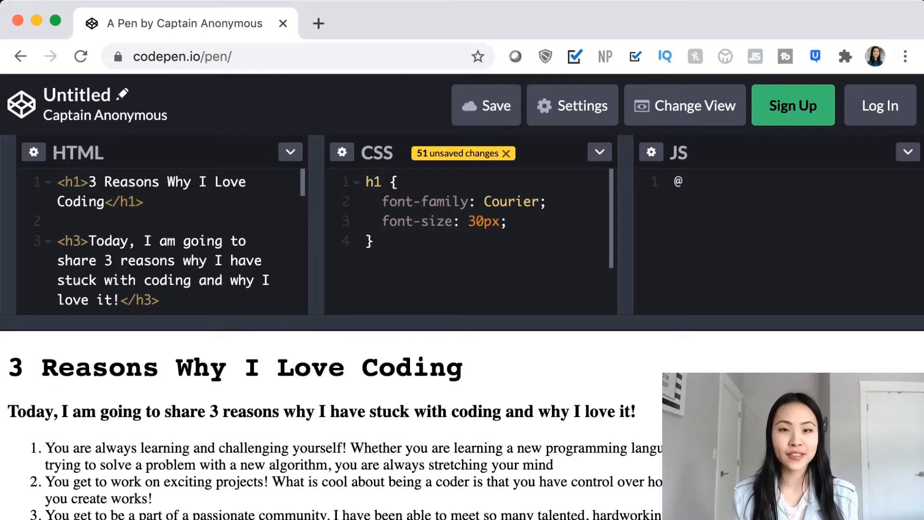
pyautogui.press('Enter')
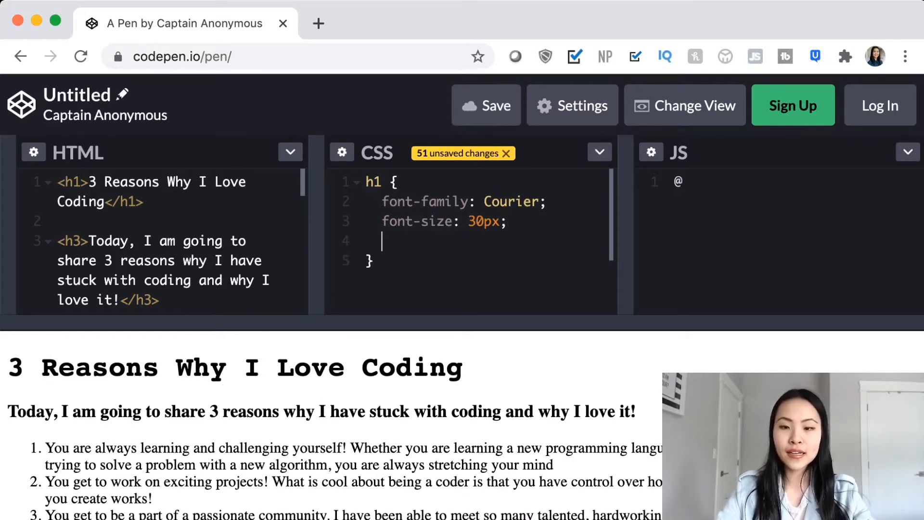
pyautogui.write('text-align')
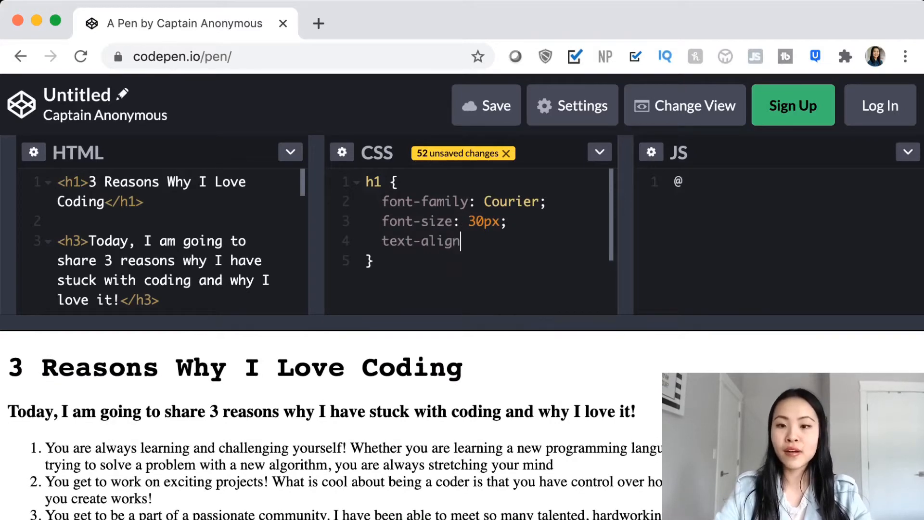
pyautogui.write(':')
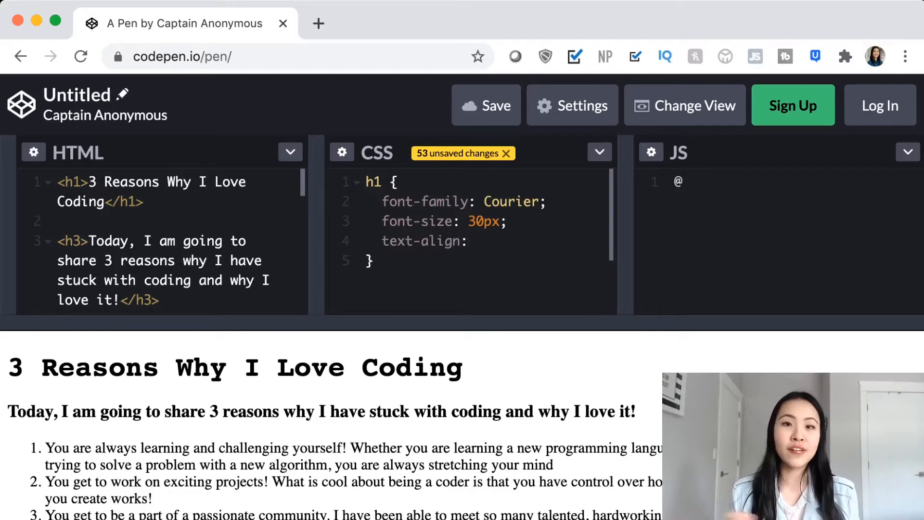
pyautogui.write('cent')
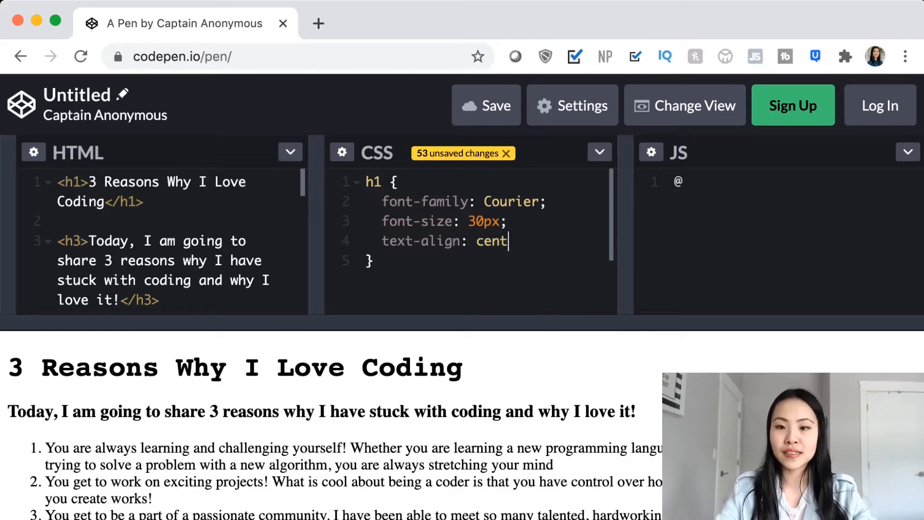
pyautogui.write('er;')
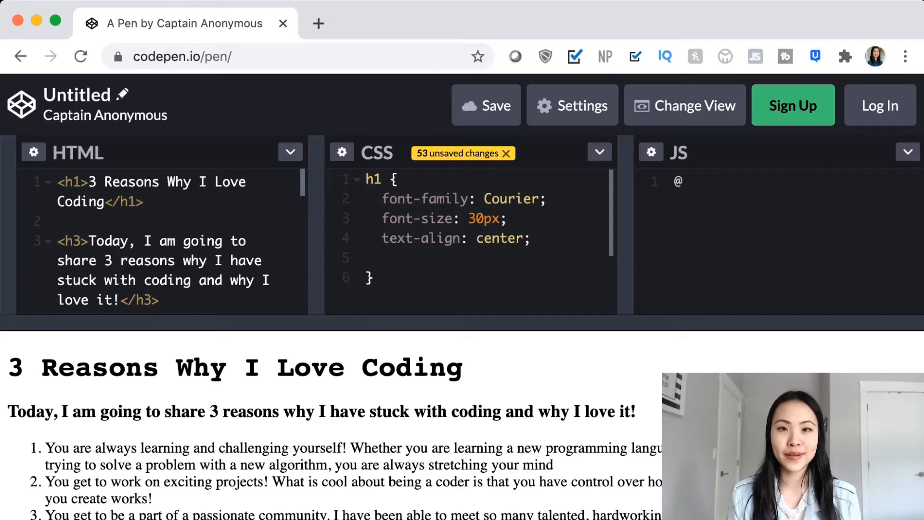
# - Colour the h1 heading magenta with color: magenta
pyautogui.write('col')
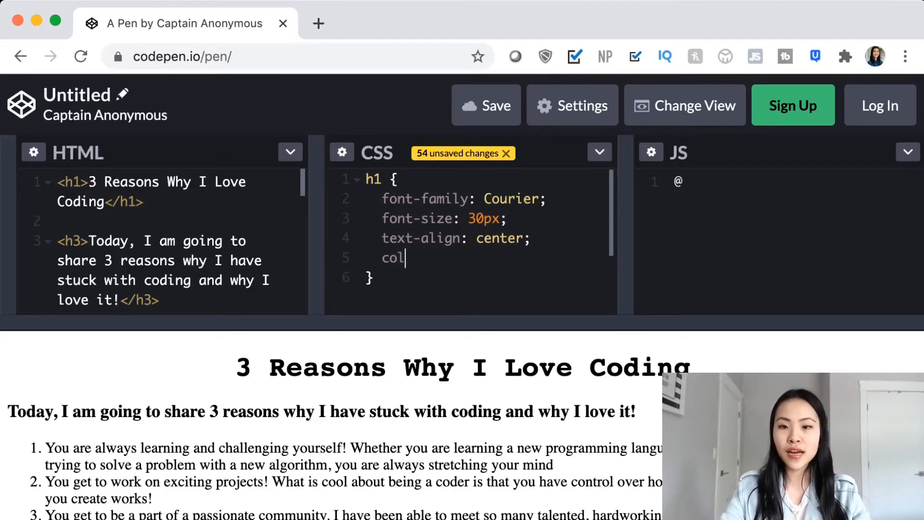
pyautogui.write('or: magen')
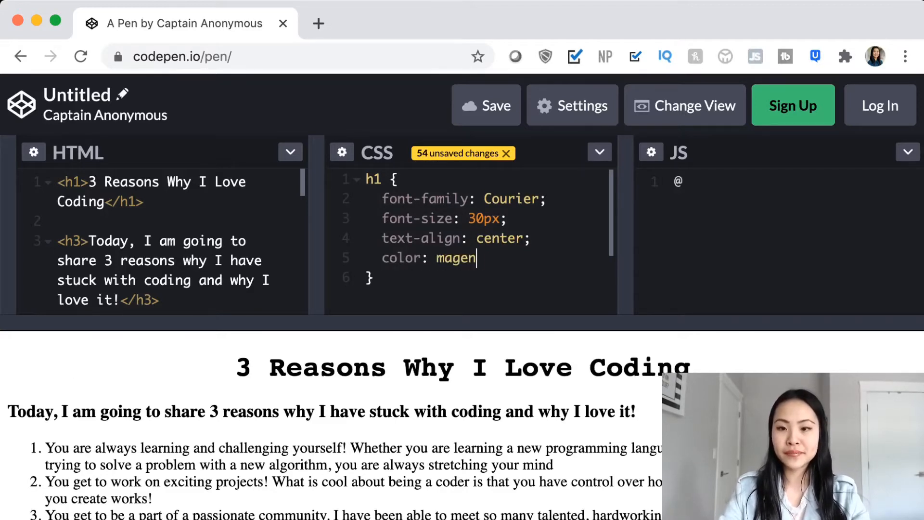
pyautogui.write('ta;')
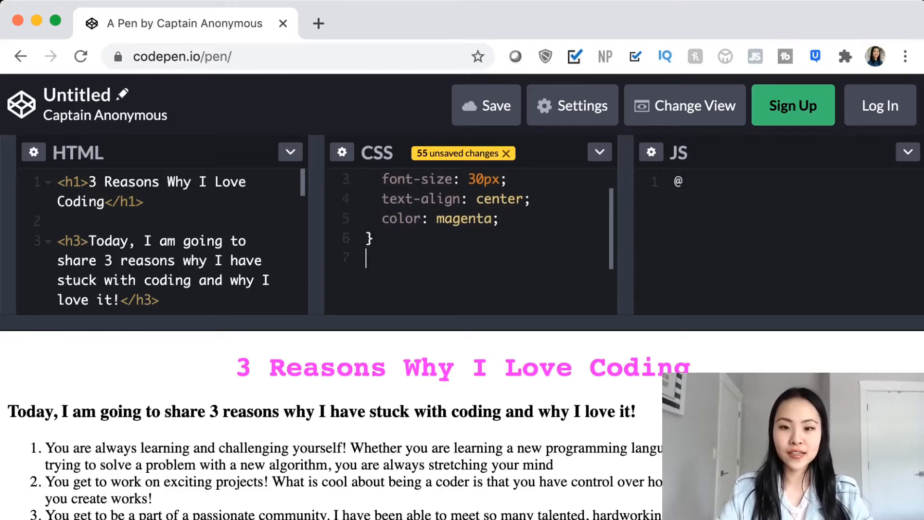
# - Add an h3 rule with text-align: center for the subtitle
pyautogui.write('h3{}')
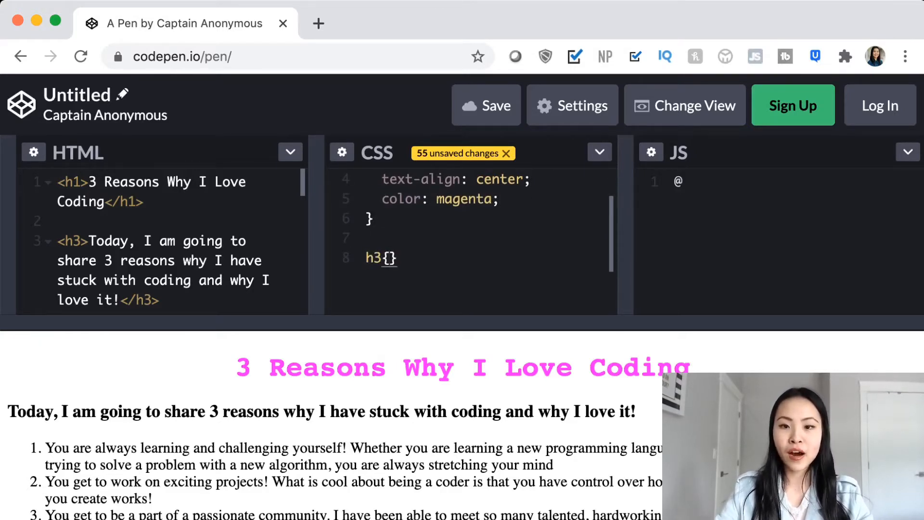
pyautogui.write('text')
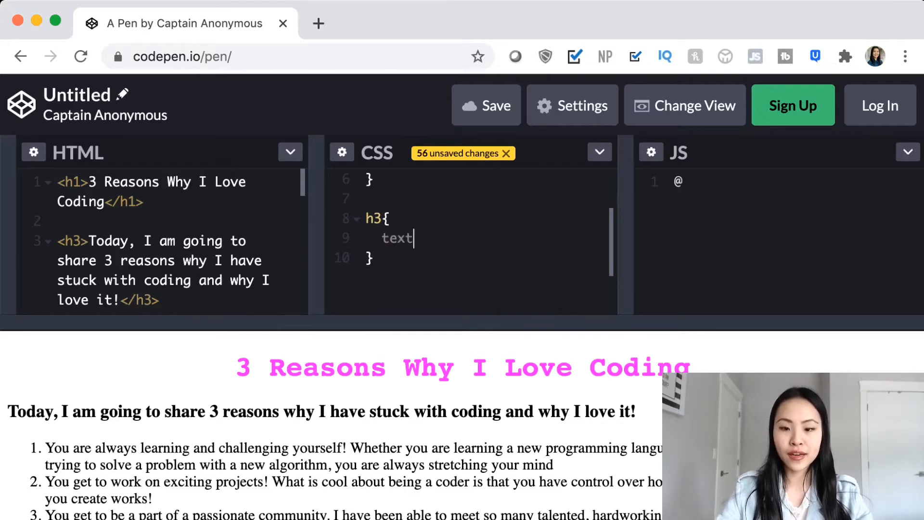
pyautogui.write('-align: center;')
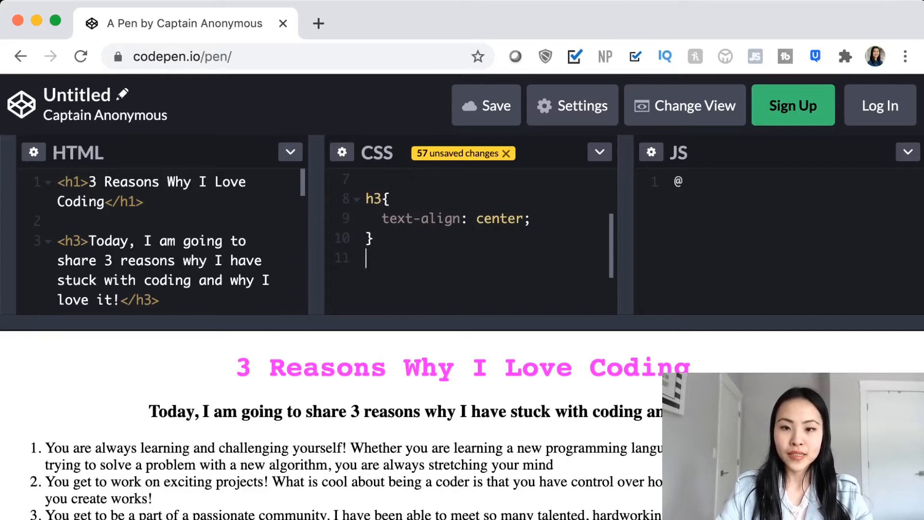
# - Add an ol rule with font-family: sans-serif for the numbered list
pyautogui.write('ol {')
pyautogui.write('font-')
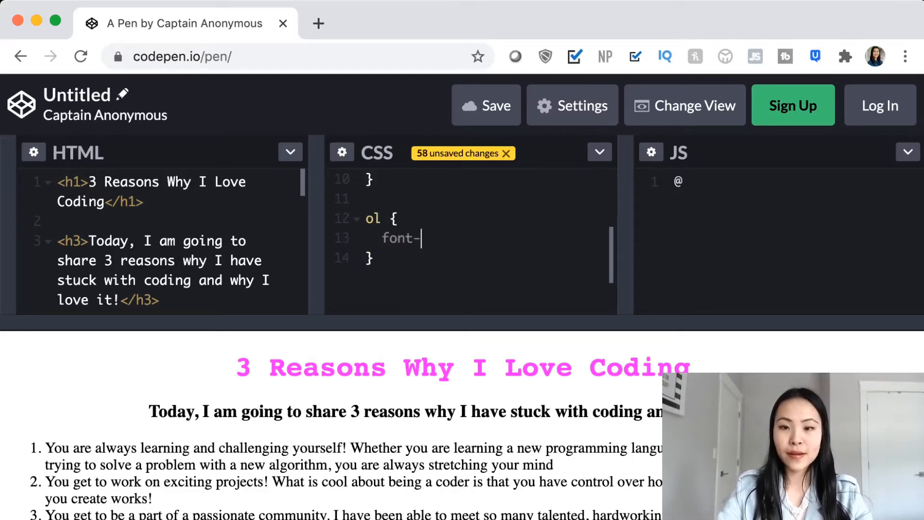
pyautogui.write('family: san')
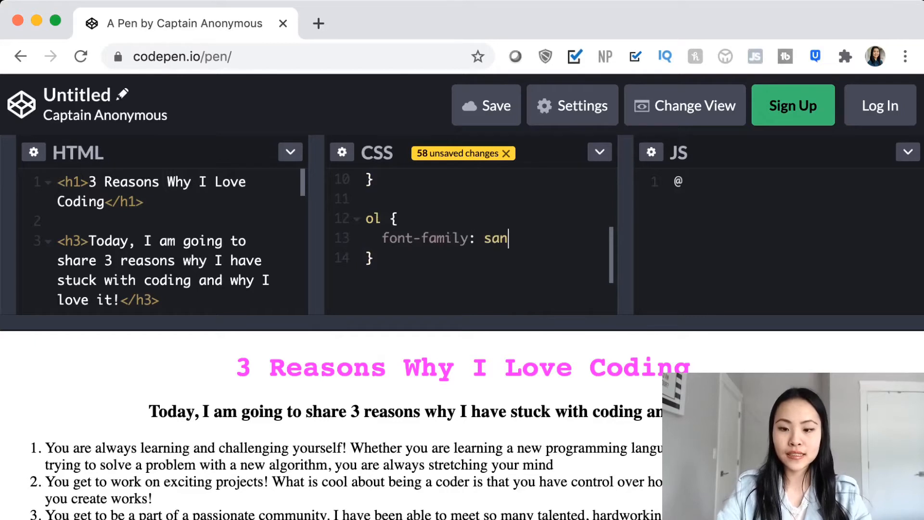
pyautogui.write('s-seir')
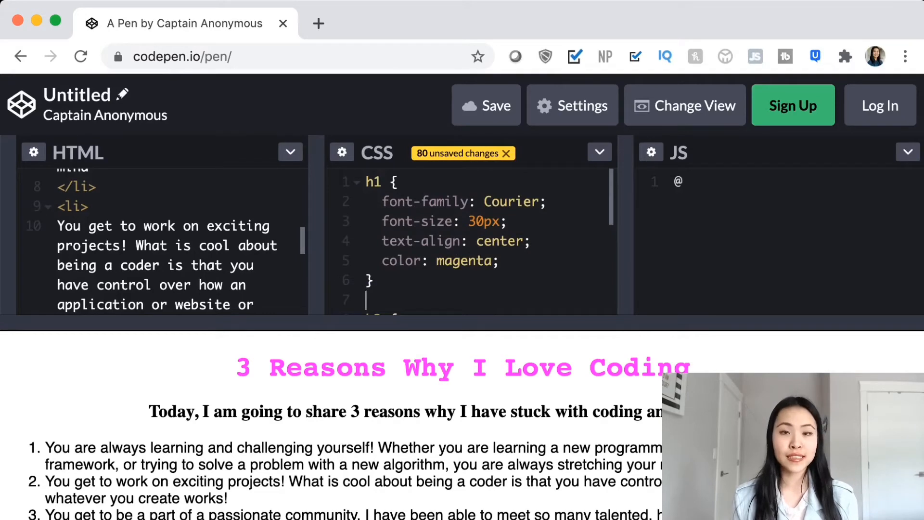
# - Scroll down through the pen's code
pyautogui.scroll(-3)
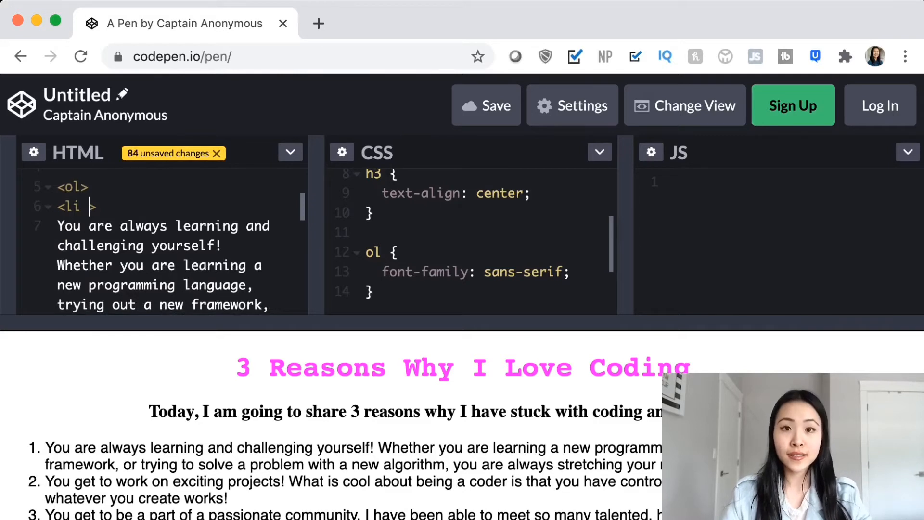
# - Tag the first and second list items with class="firstbullet" and class="secondbullet"
pyautogui.write('class')
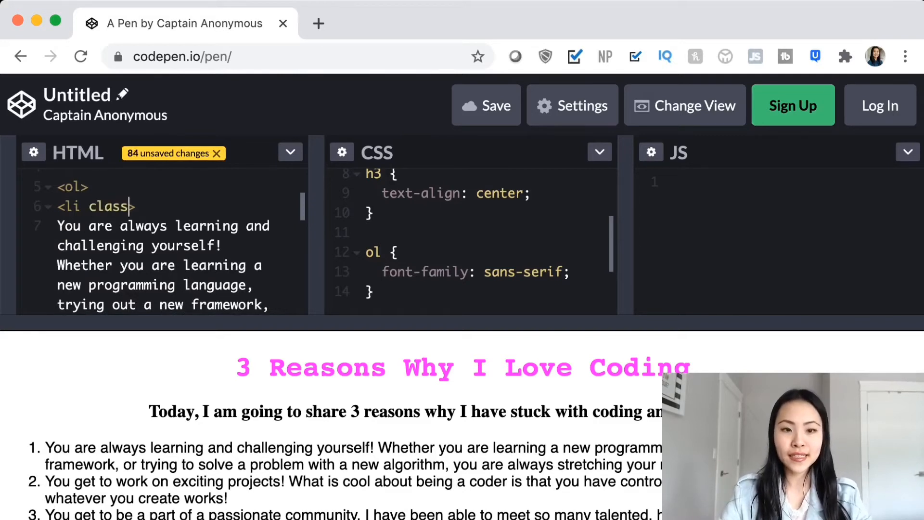
pyautogui.write('"firstbulle"')
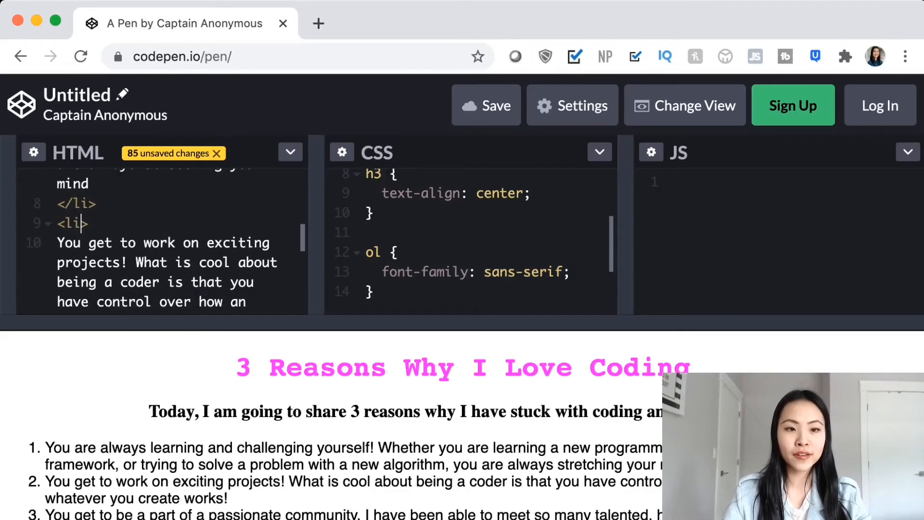
pyautogui.write('class=""')
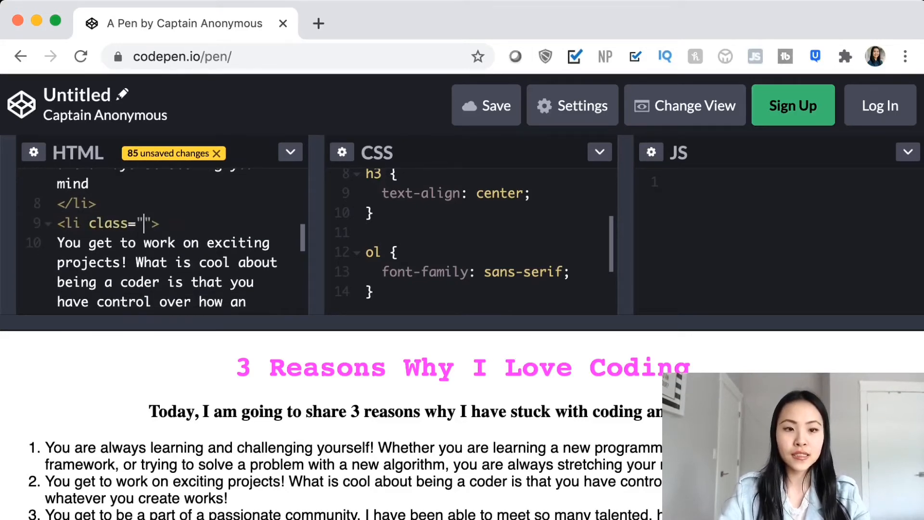
pyautogui.write('secondbullet')
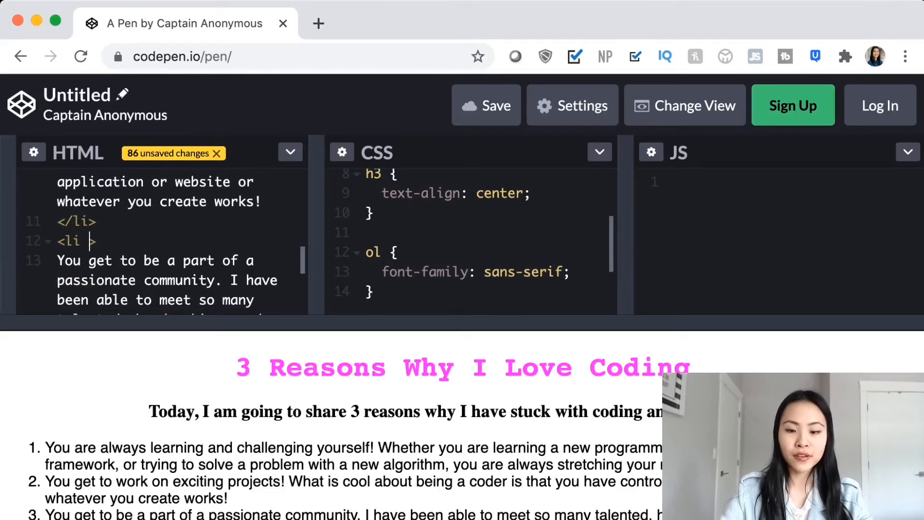
# - Tag the third list item with class="thirdbullet"
pyautogui.write('class=')
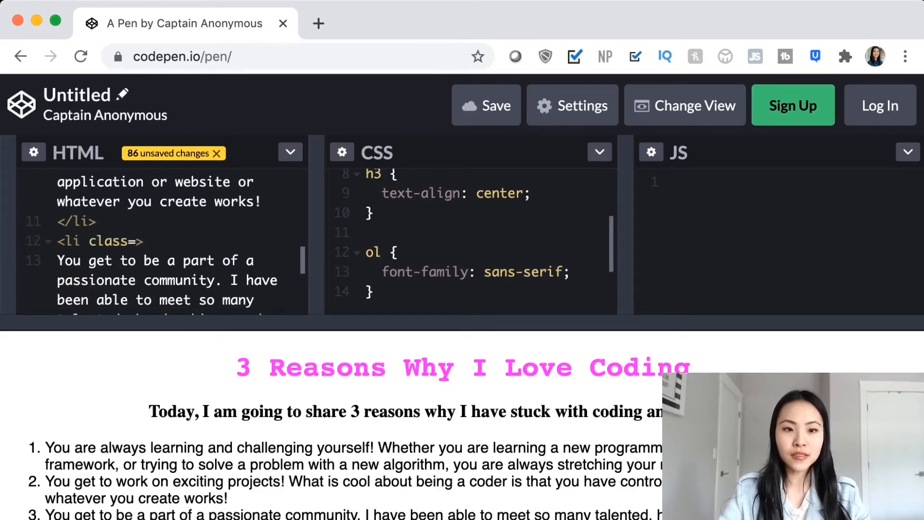
pyautogui.write('thirdbul"')
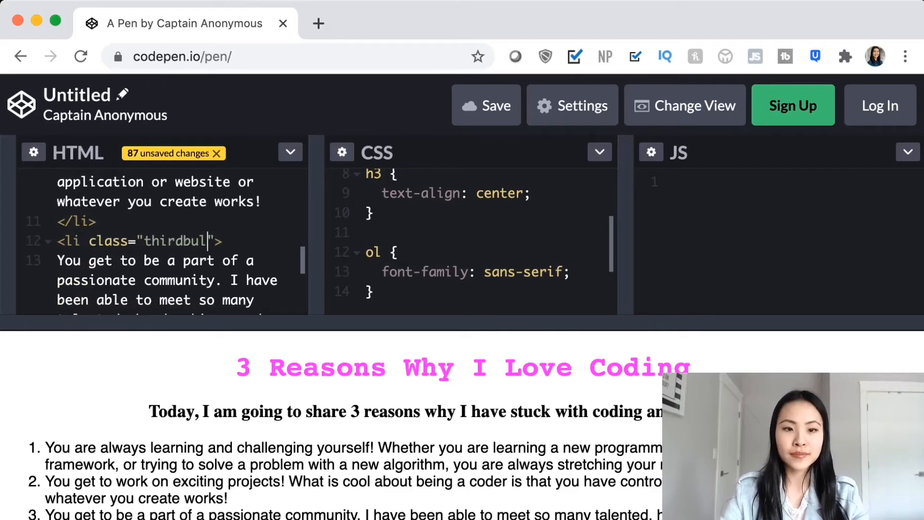
pyautogui.write('let')
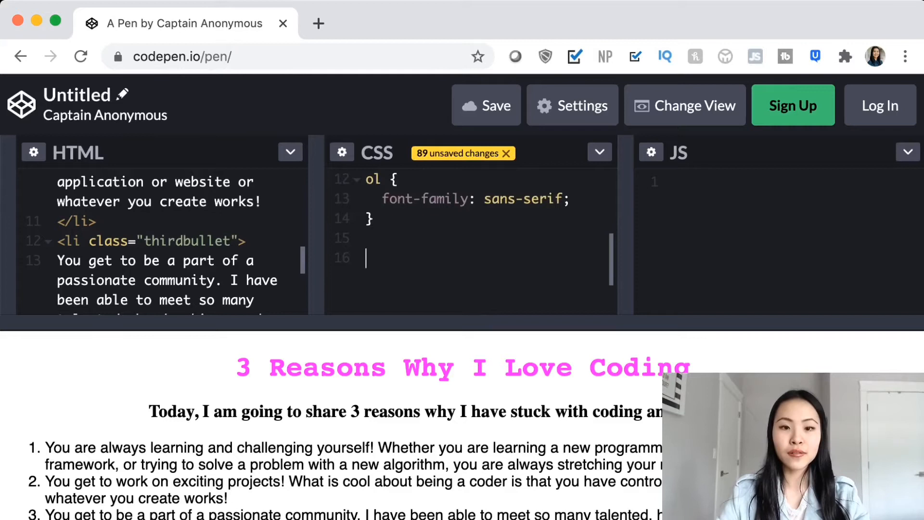
# - Add a .firstbullet, .thirdbullet rule with color: pink
pyautogui.write('.firstbullet,')
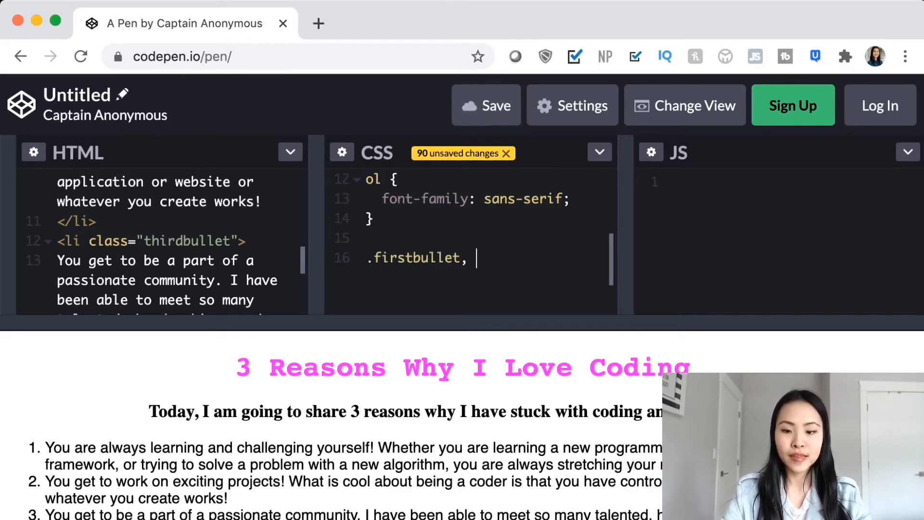
pyautogui.write('.thirdb')
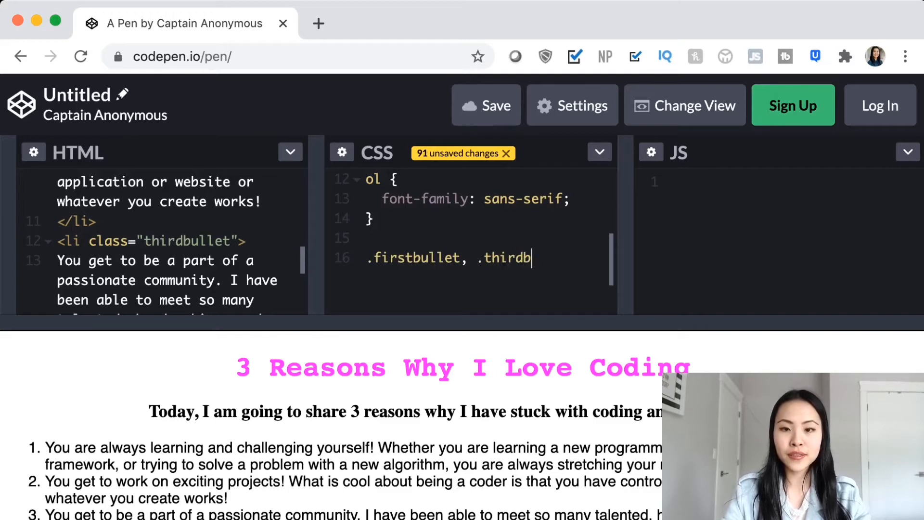
pyautogui.write('ullet {')
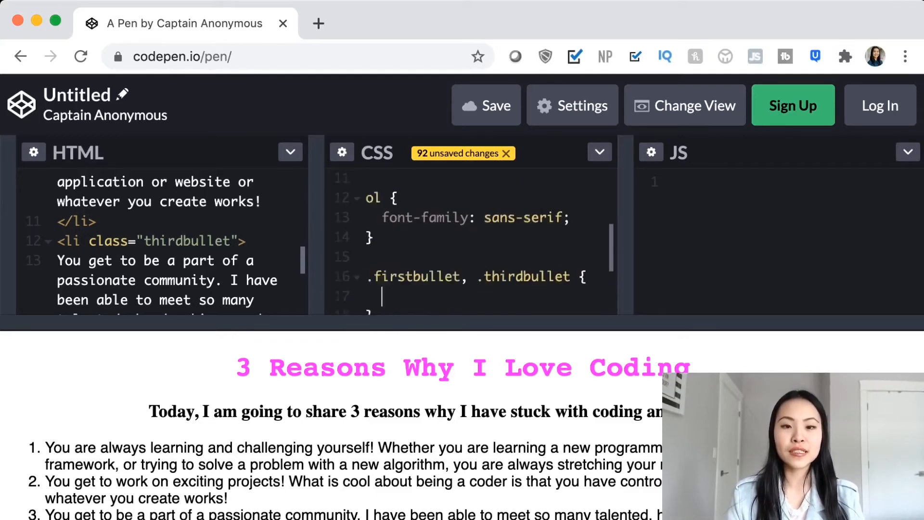
pyautogui.write('c')
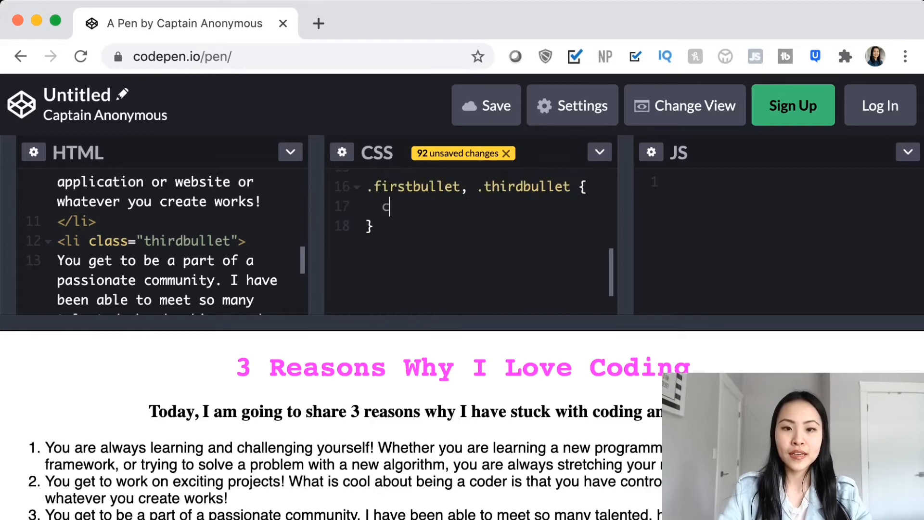
pyautogui.write('olor: p')
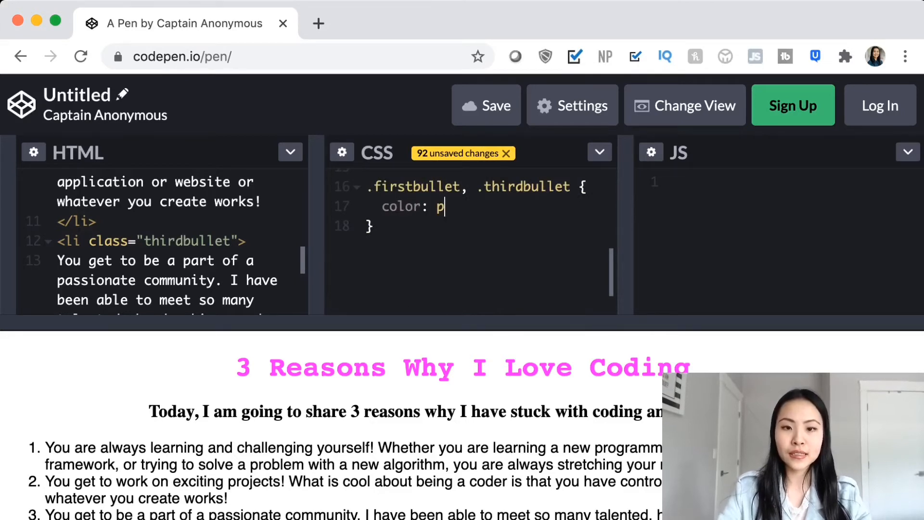
pyautogui.write('ink;')
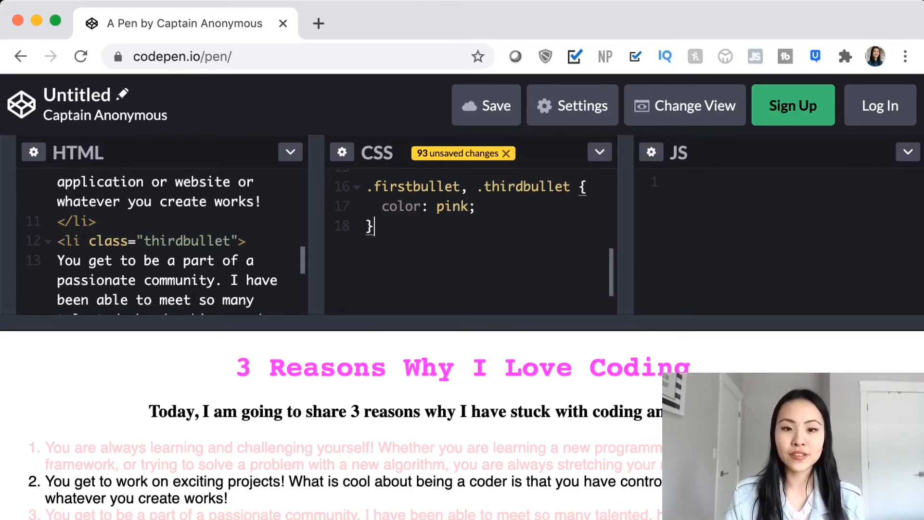
# - Add a .secondbullet rule with color: lightblue
pyautogui.write('.seo')
pyautogui.write('color: f')
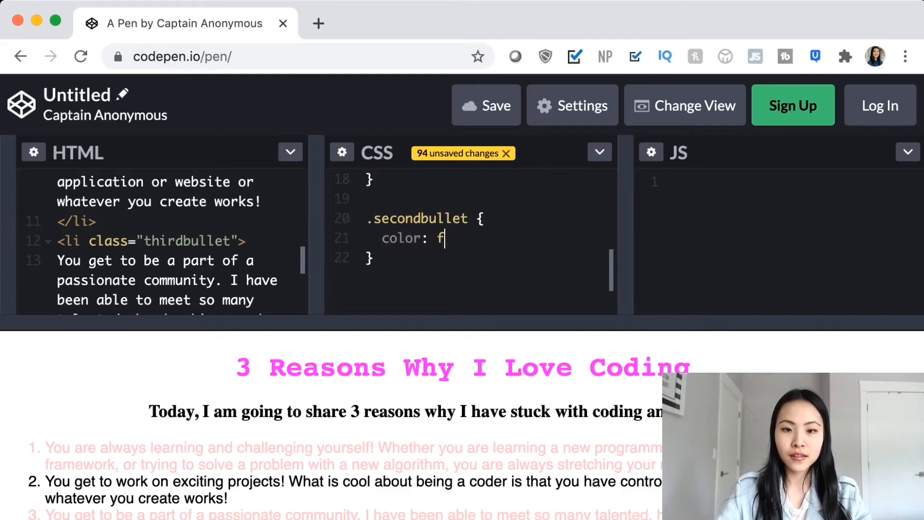
pyautogui.write('ightblue;')
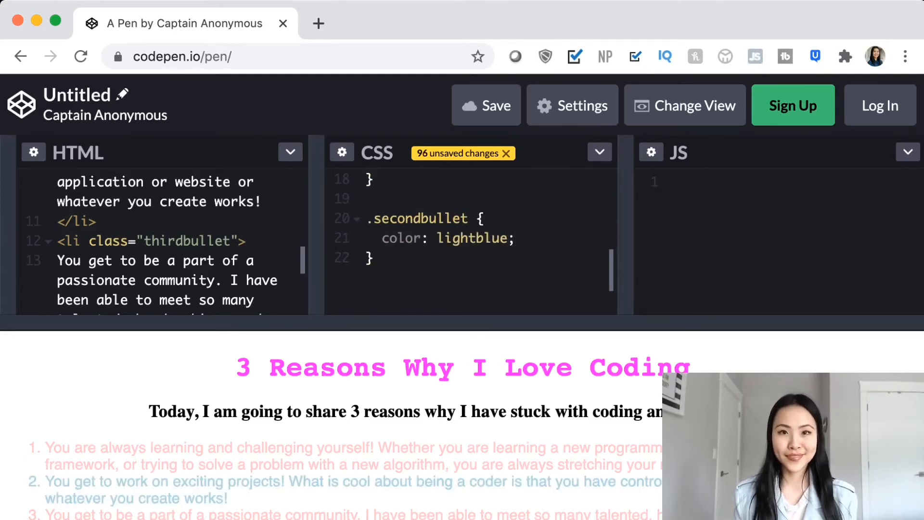
# - Add an opening <div> on a new first line of the HTML
pyautogui.write('@')
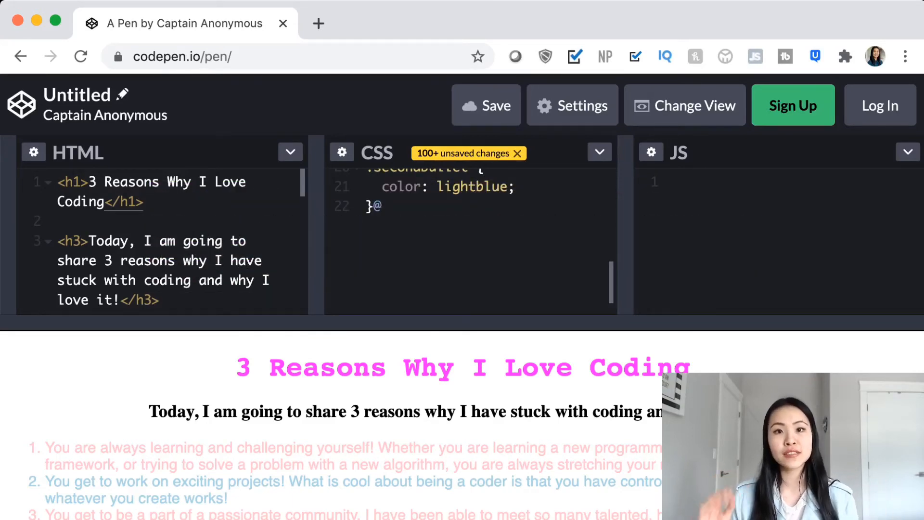
pyautogui.press('Backspace')
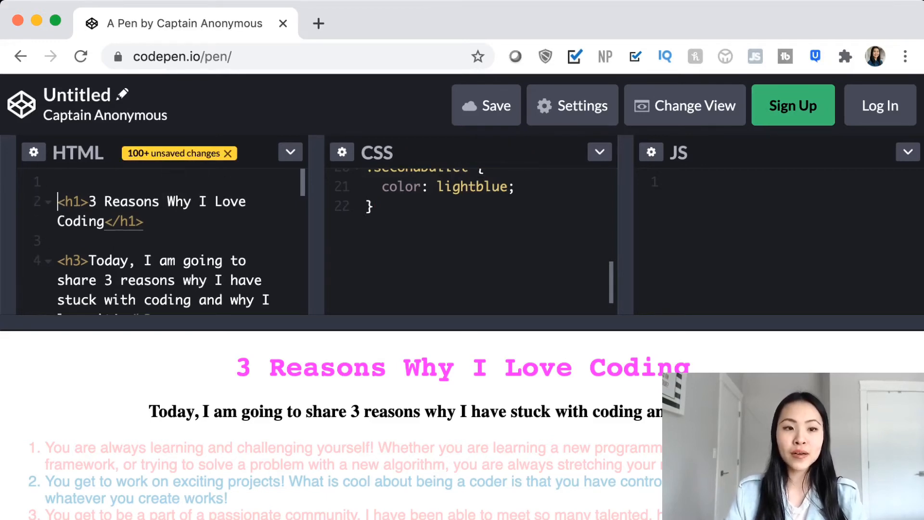
pyautogui.write('<div')
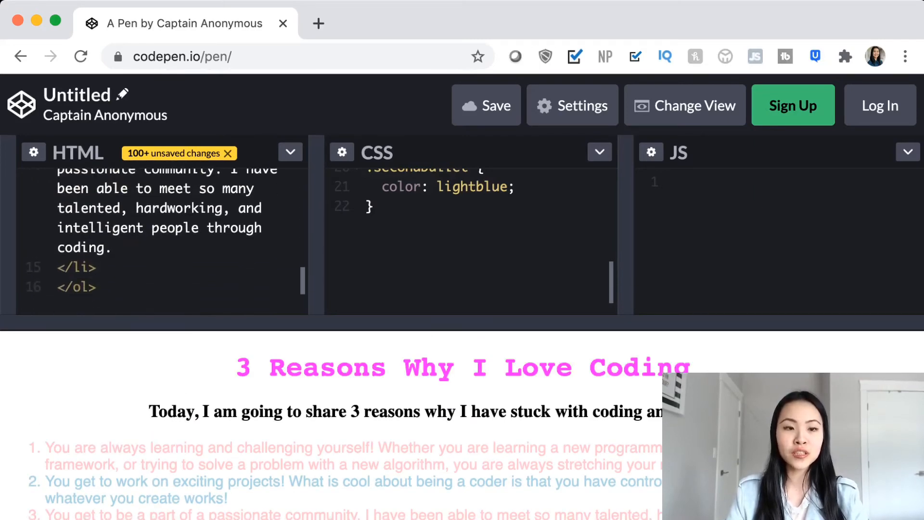
# - Close the container with </div> after the list, ready for a new CSS rule
pyautogui.write('<')
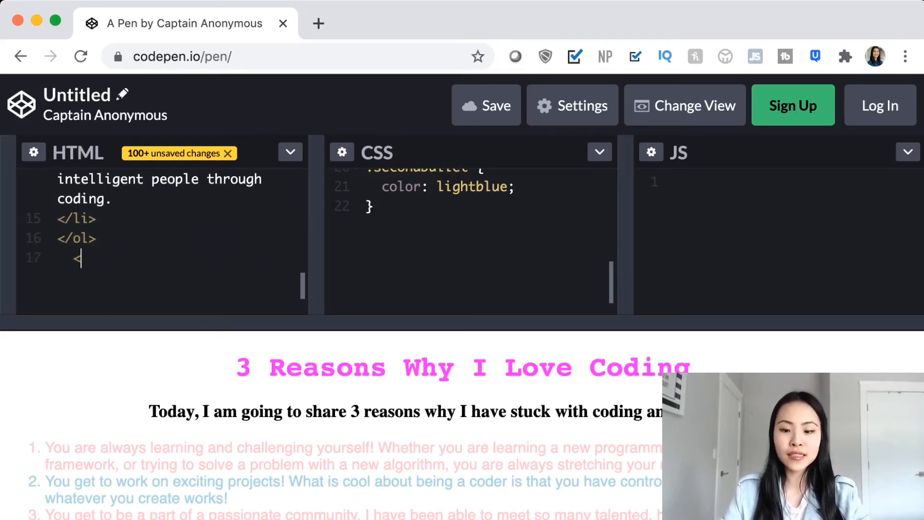
pyautogui.write('/div>')
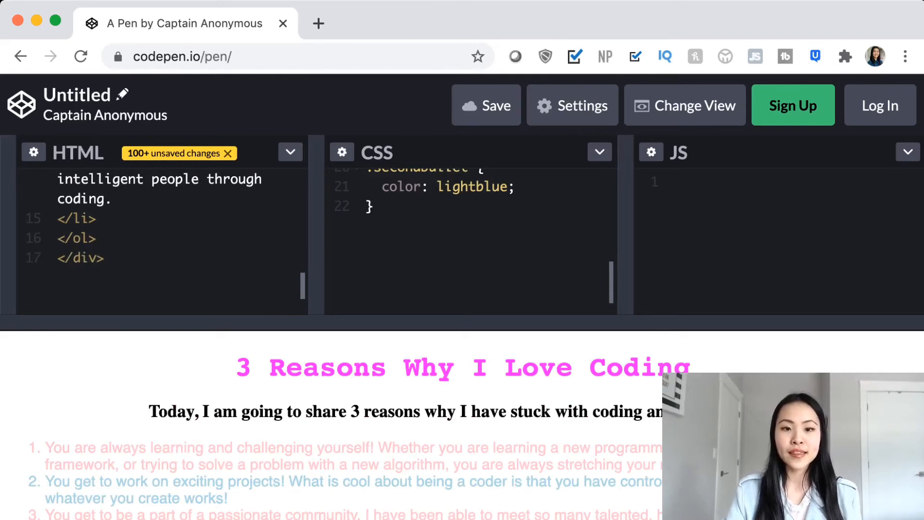
pyautogui.click(365, 246)
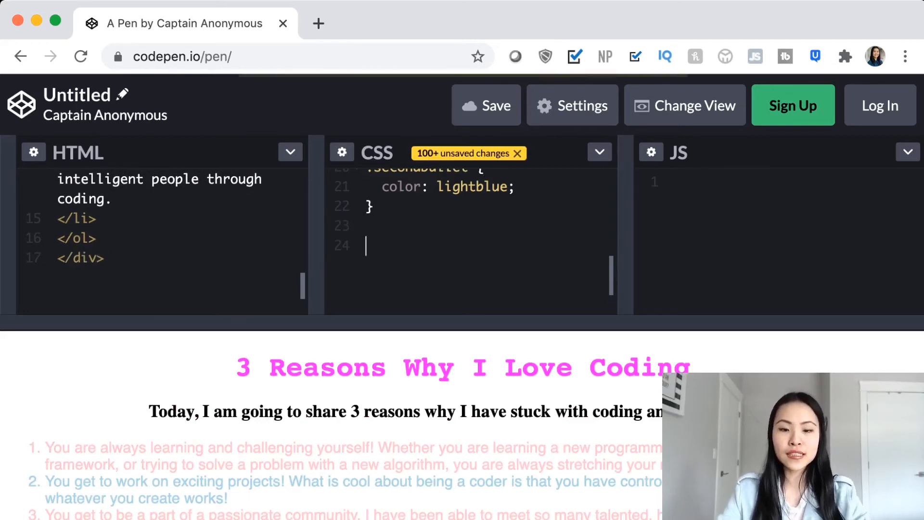
# - Start a div rule with a background property, first trying pink
pyautogui.write('div {')
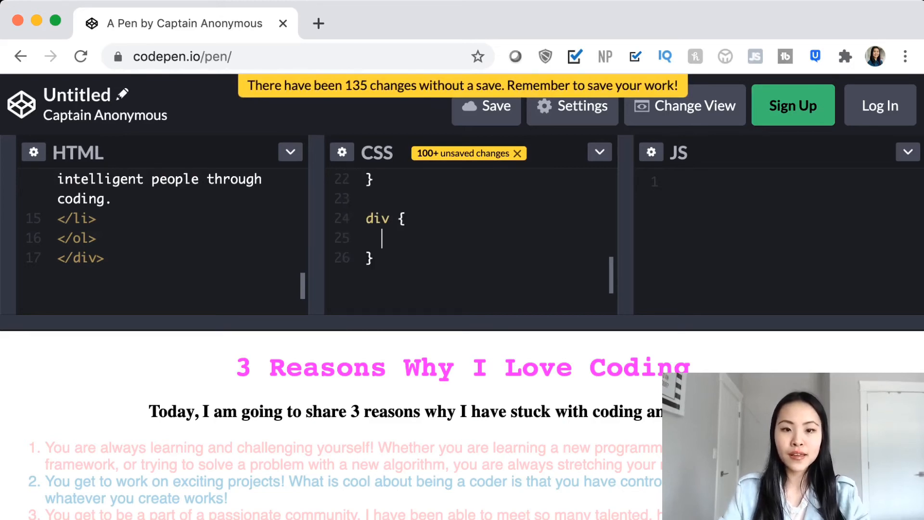
pyautogui.write('background:')
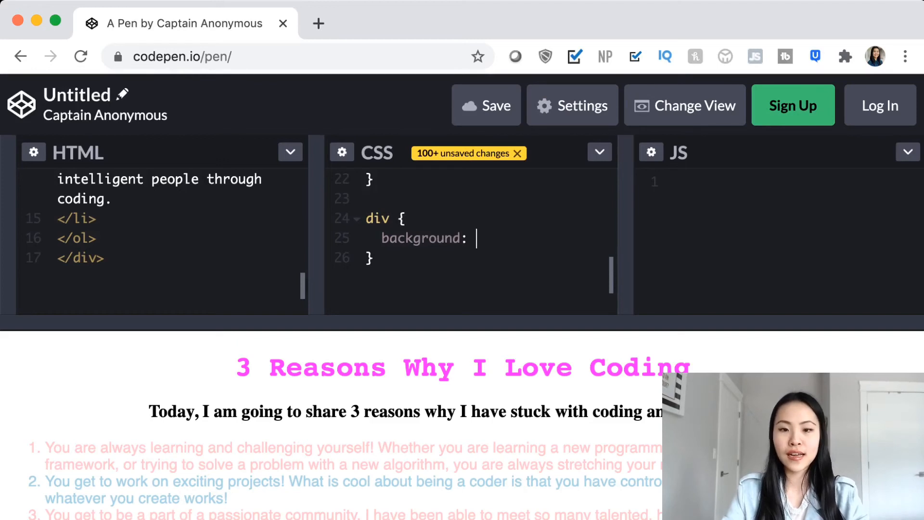
pyautogui.write('pink;')
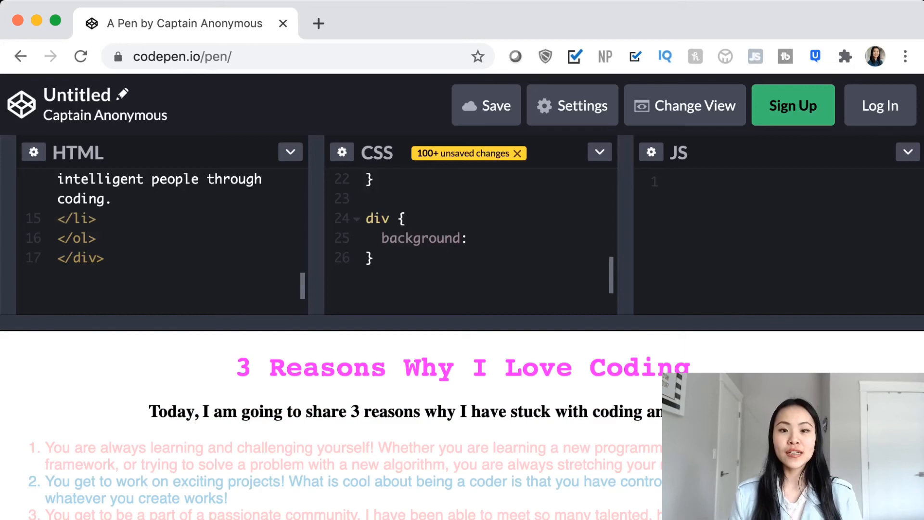
# - Set the div background to url(...) with the freepik black chalkboard image address
pyautogui.write('url')
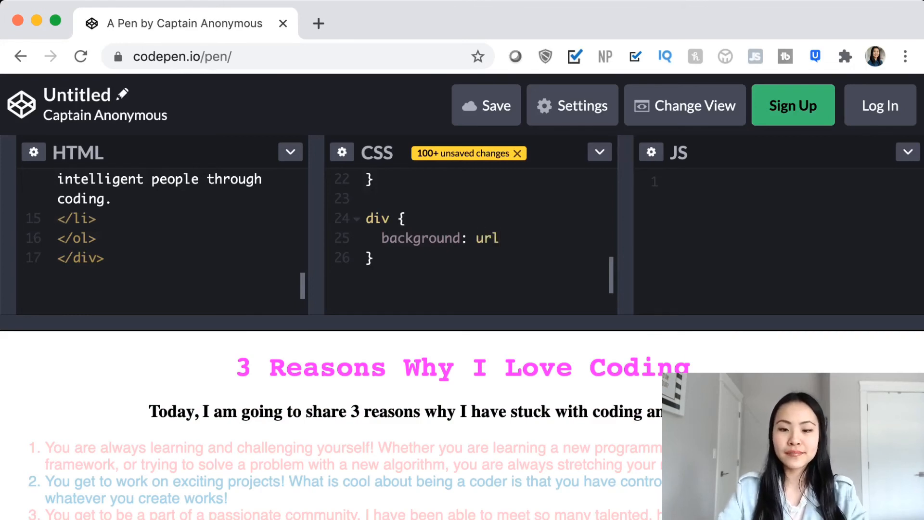
pyautogui.click(505, 238)
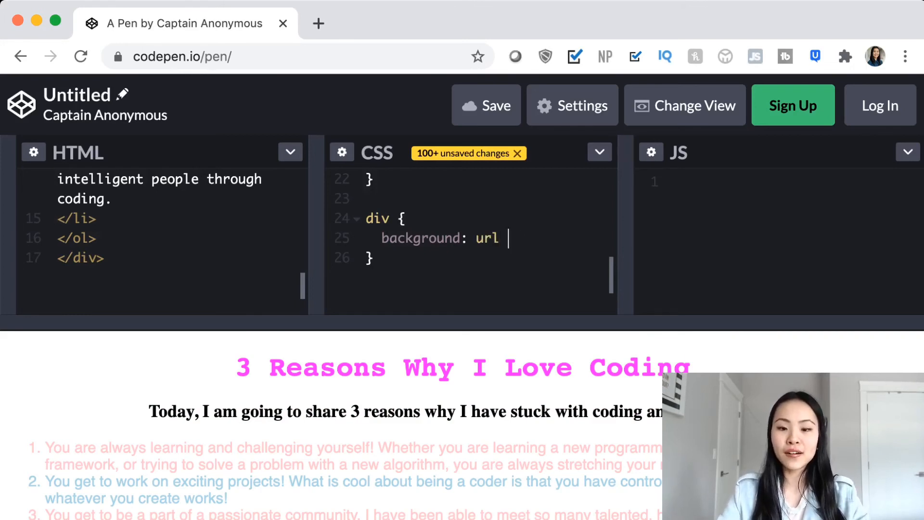
pyautogui.write('(')
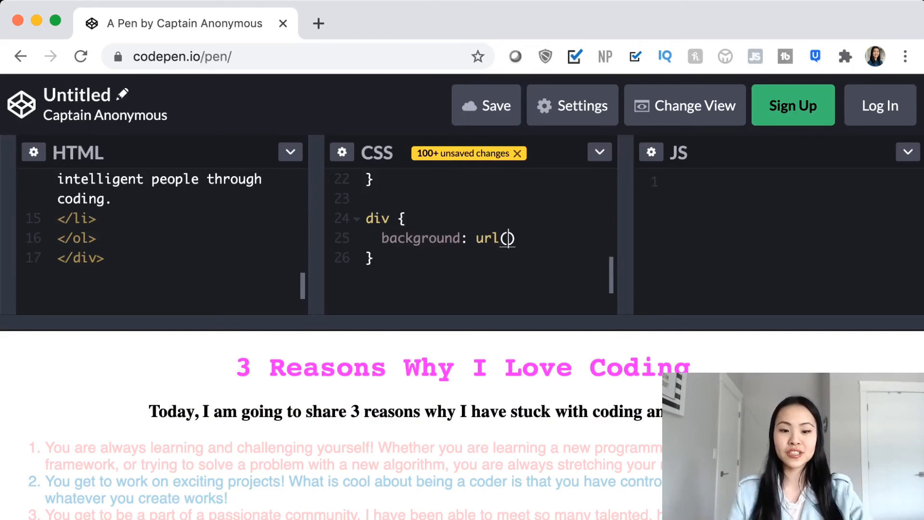
pyautogui.write('https://img.freepik.com/free-vector/black-chalkboard-background_87498-296.jpg?size=626&ext=jpg')
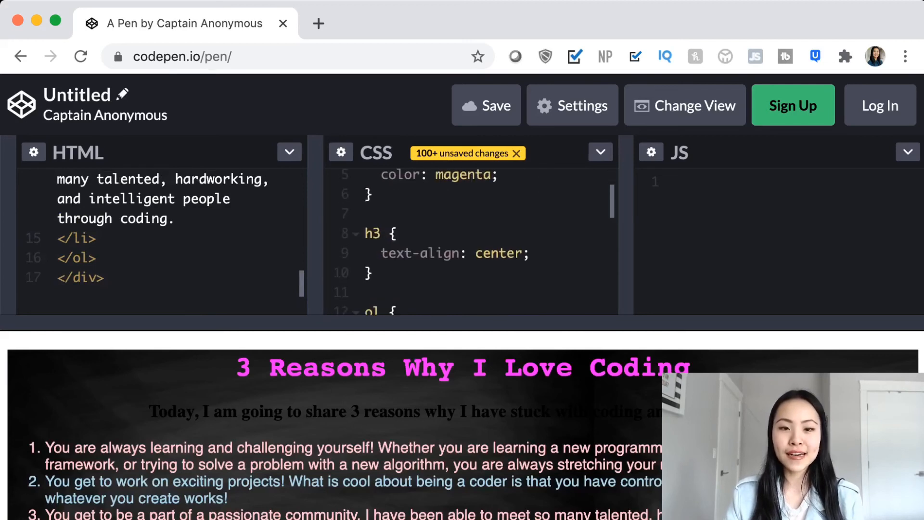
# - Begin a color property inside the h3 rule under text-align
pyautogui.write('co')
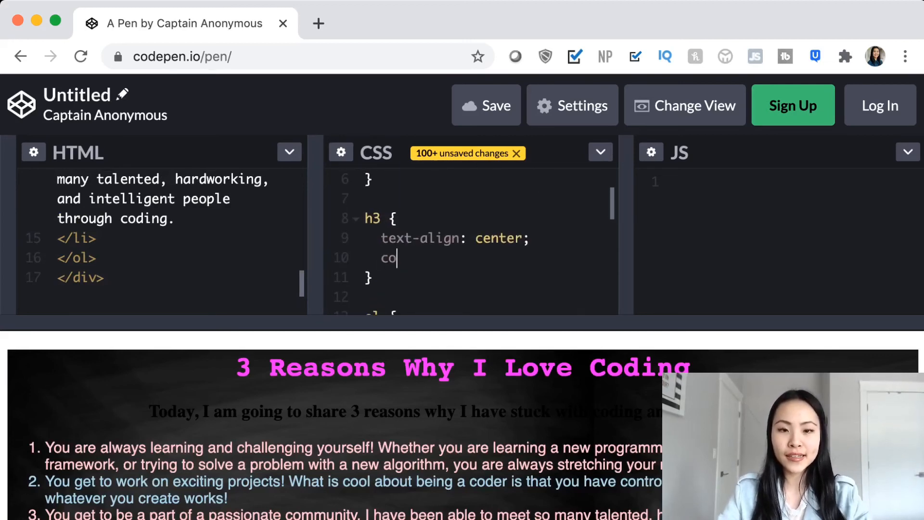